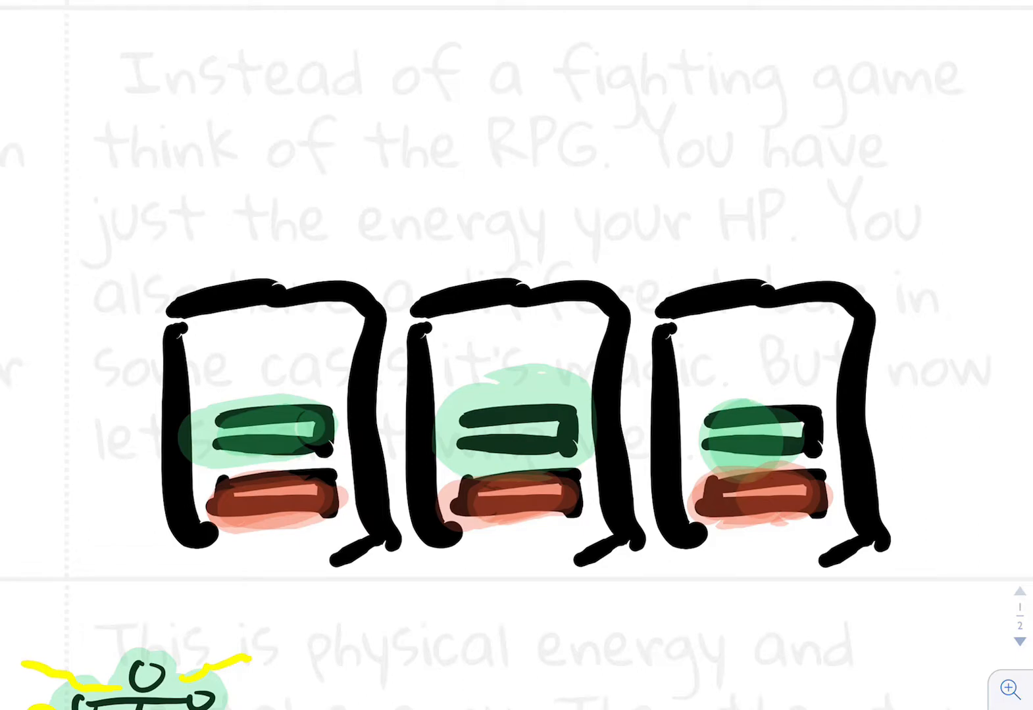
scroll("down", 3)
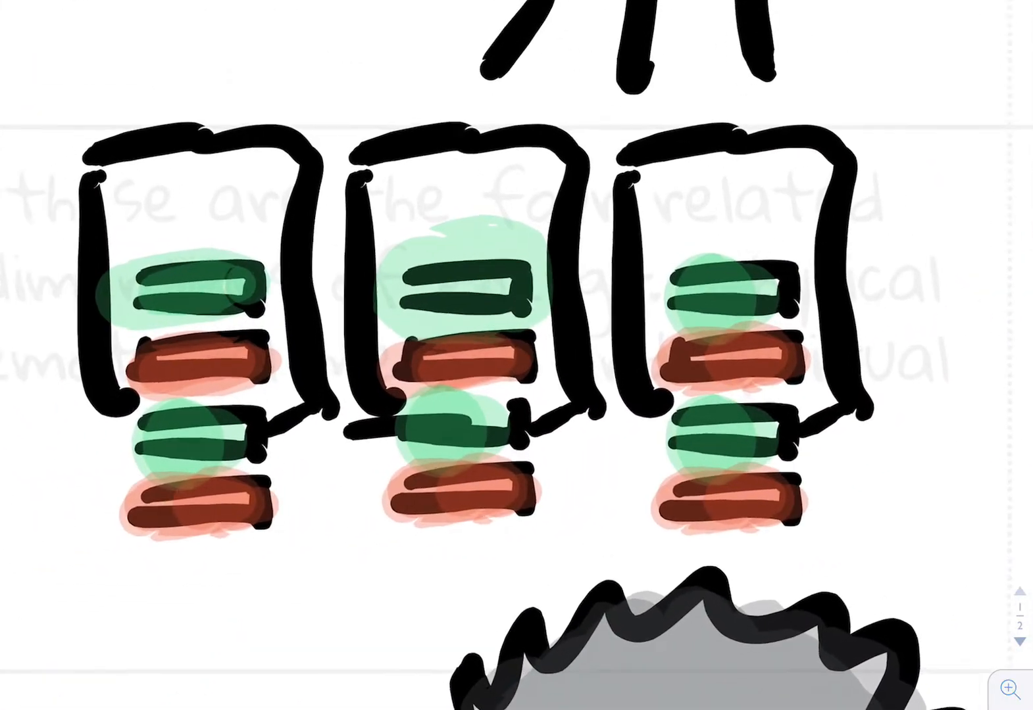
scroll("down", 3)
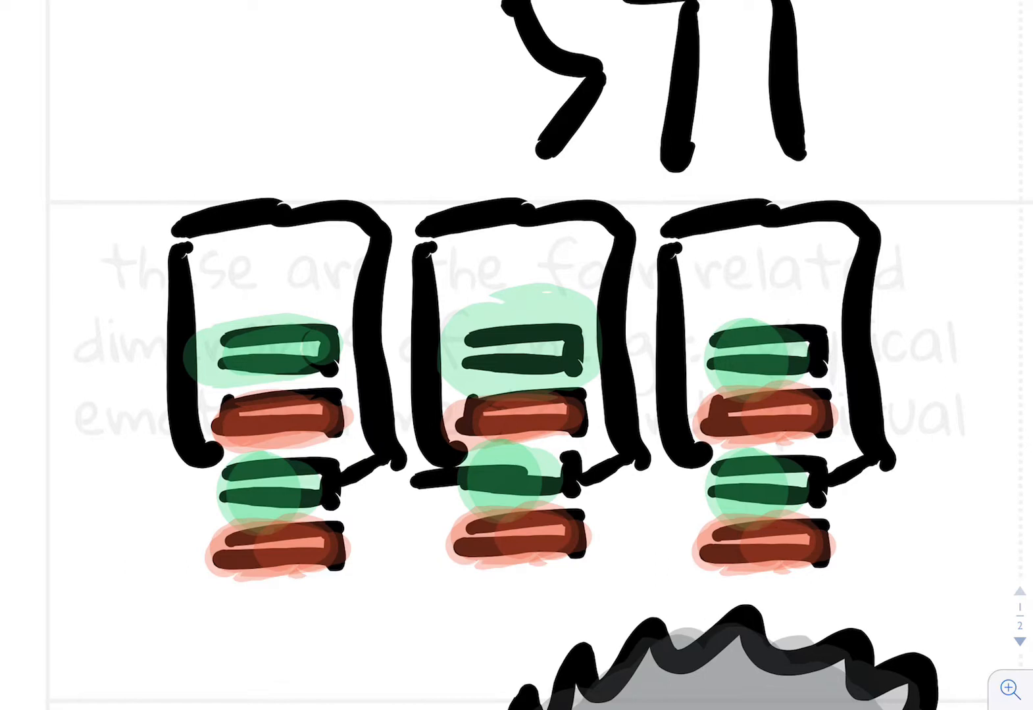
scroll("down", 3)
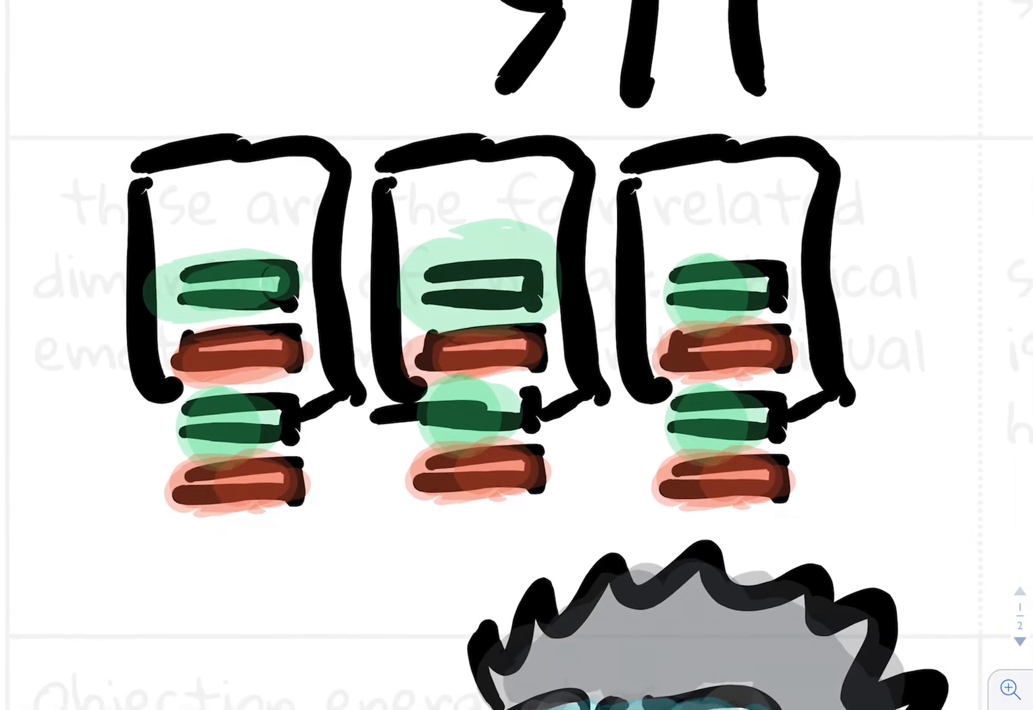